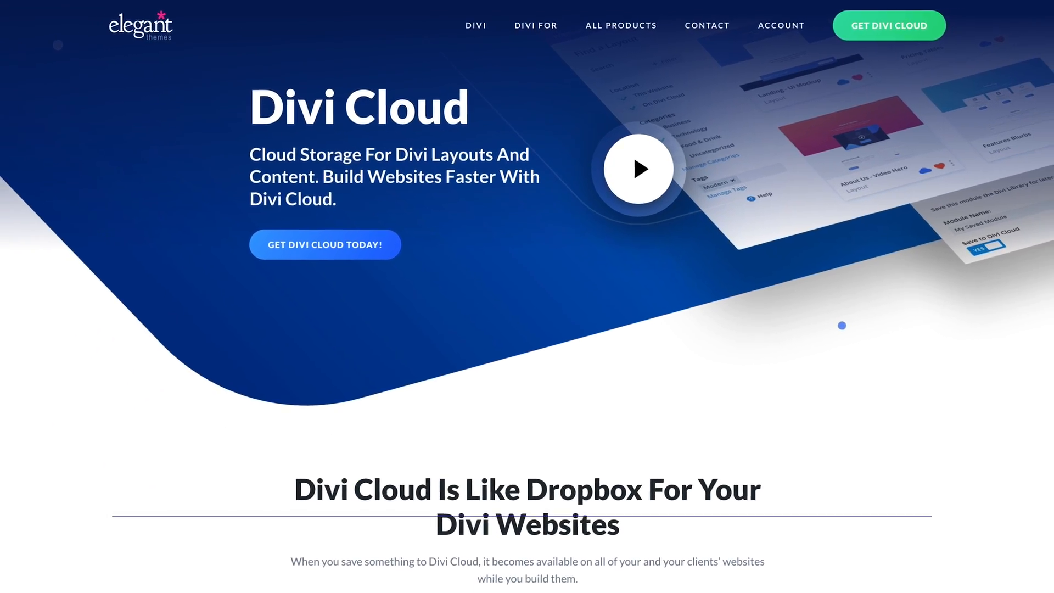
Step: Browse the template library, preview the Blog Page template details, then close the library
scroll(down, 3)
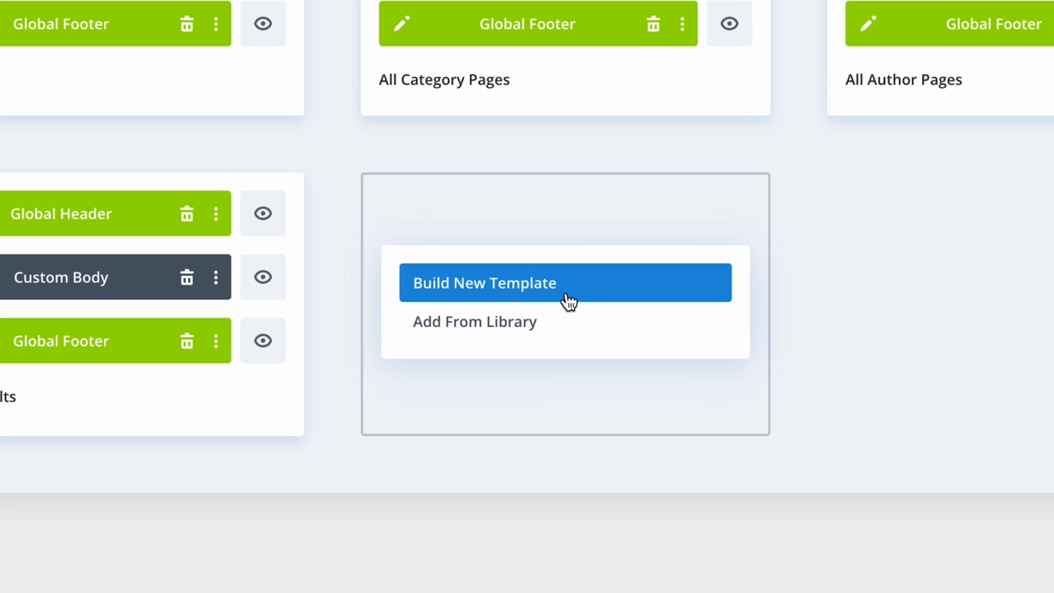
mouse_move(683, 336)
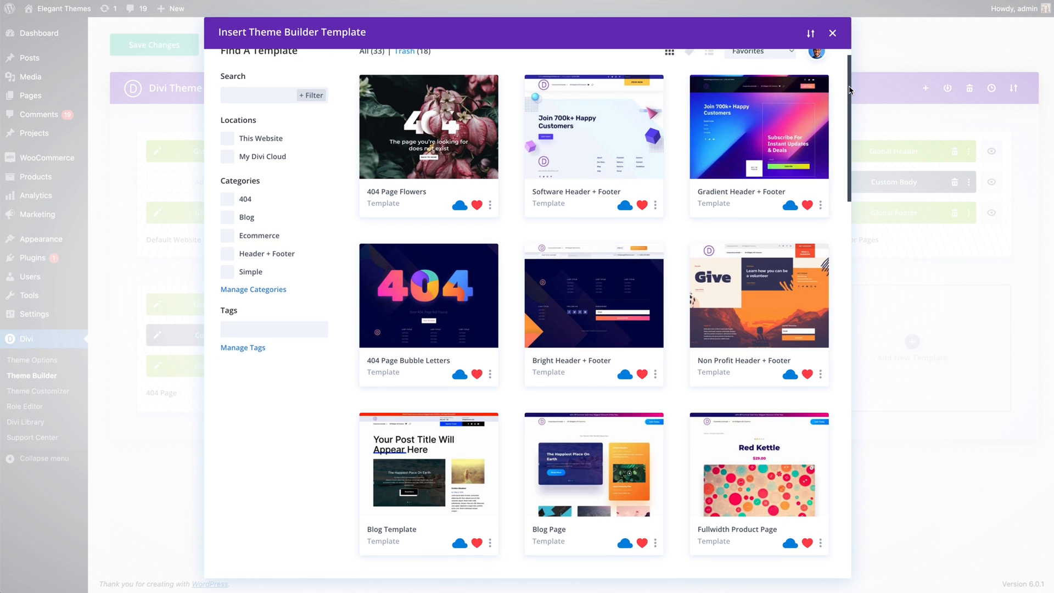
scroll(down, 3)
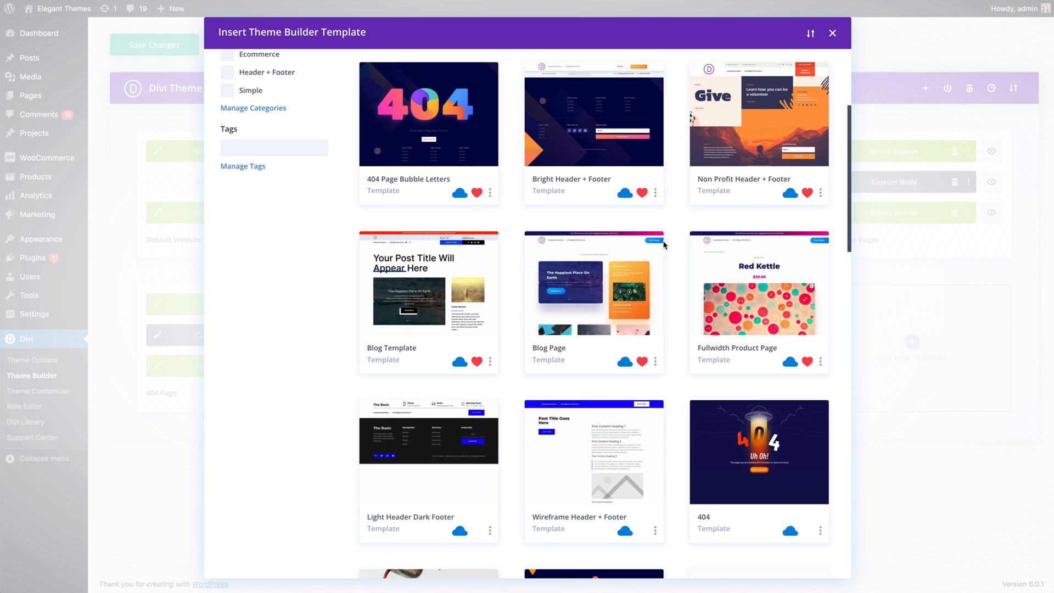
click(593, 282)
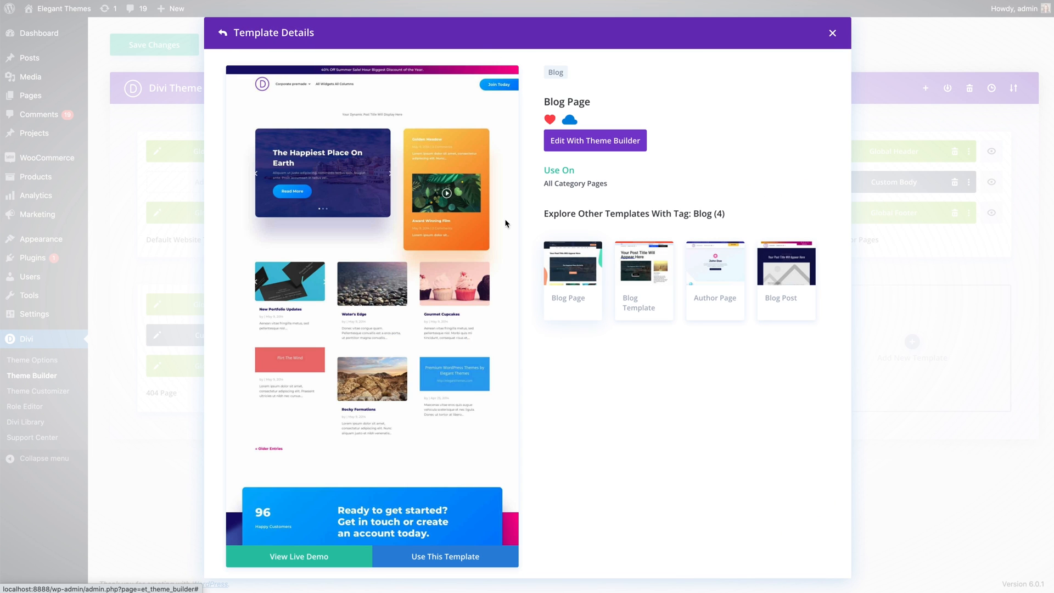
click(232, 32)
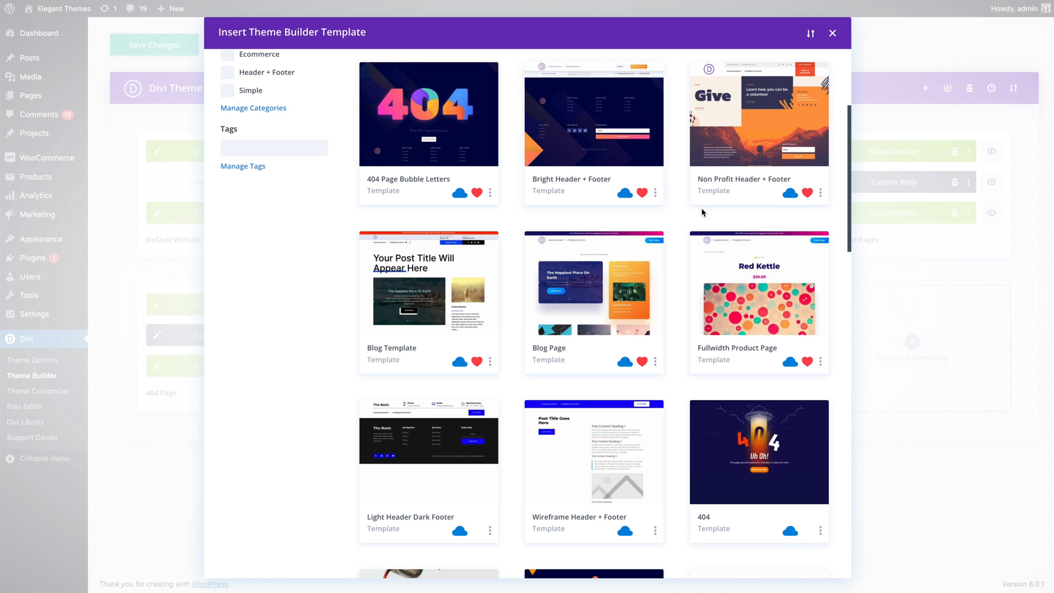
scroll(down, 3)
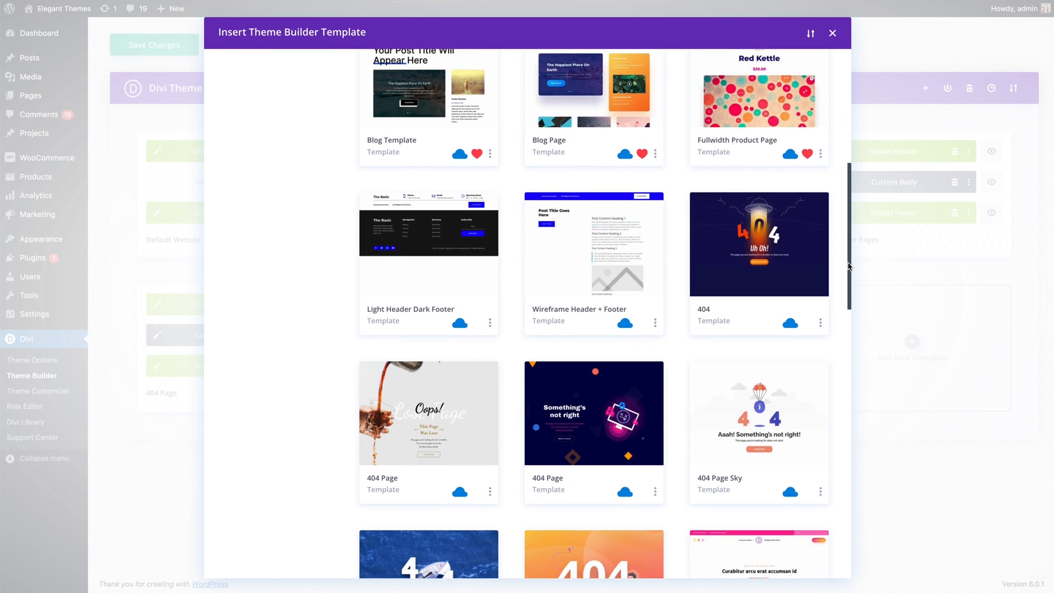
scroll(down, 3)
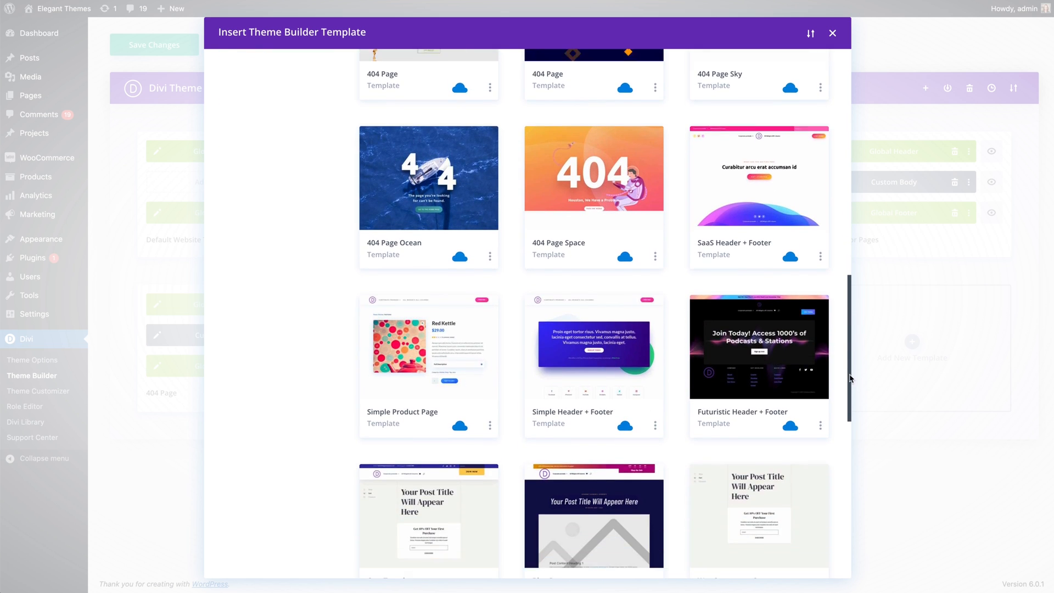
click(832, 33)
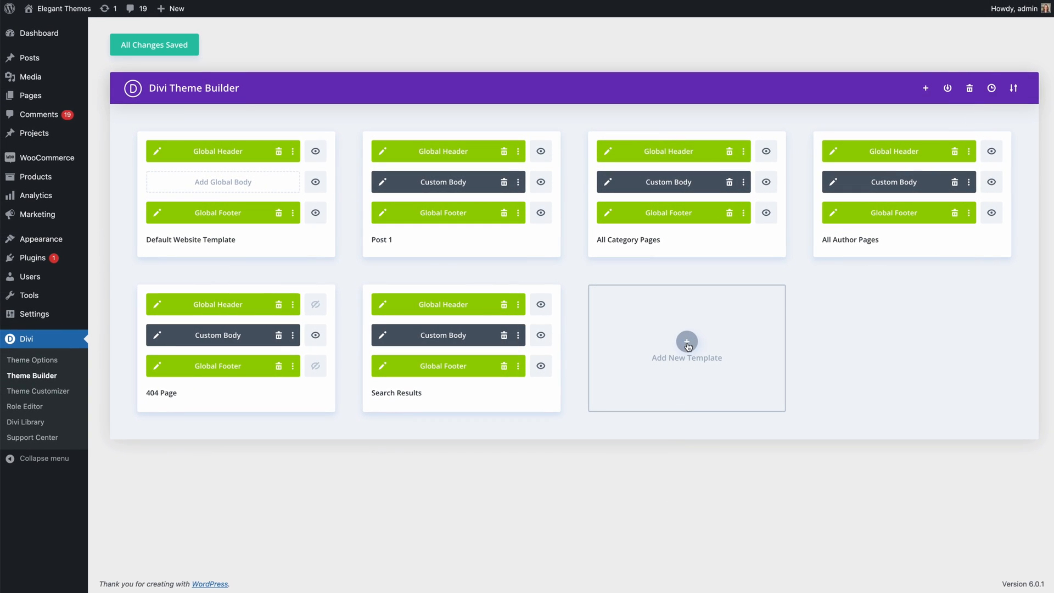
Step: Start a new template from the library and scroll through the Product Page With Sale details
click(686, 347)
text(product page)
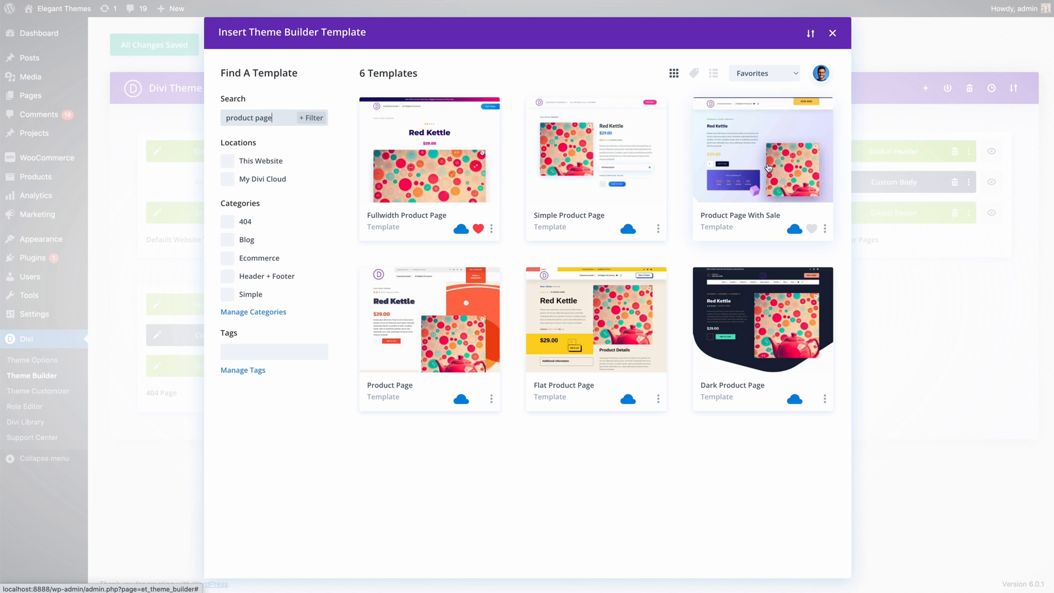
click(762, 150)
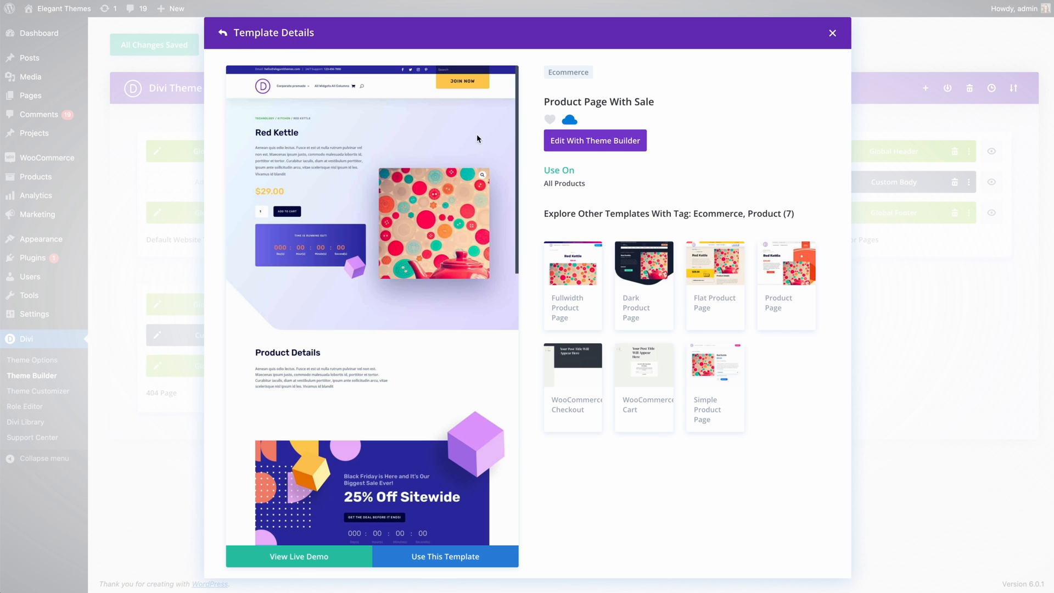
scroll(down, 3)
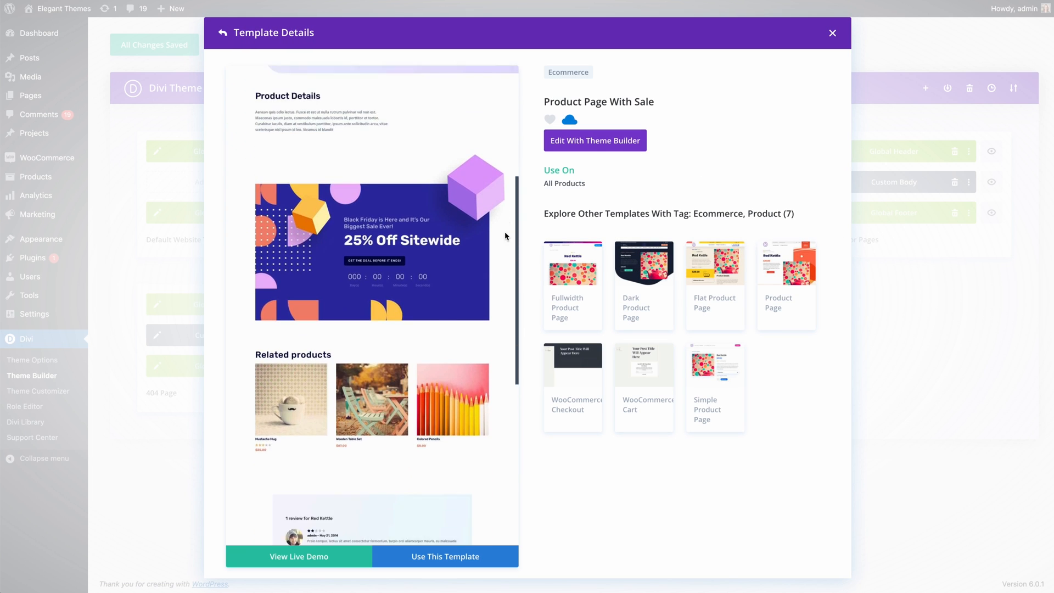
scroll(down, 3)
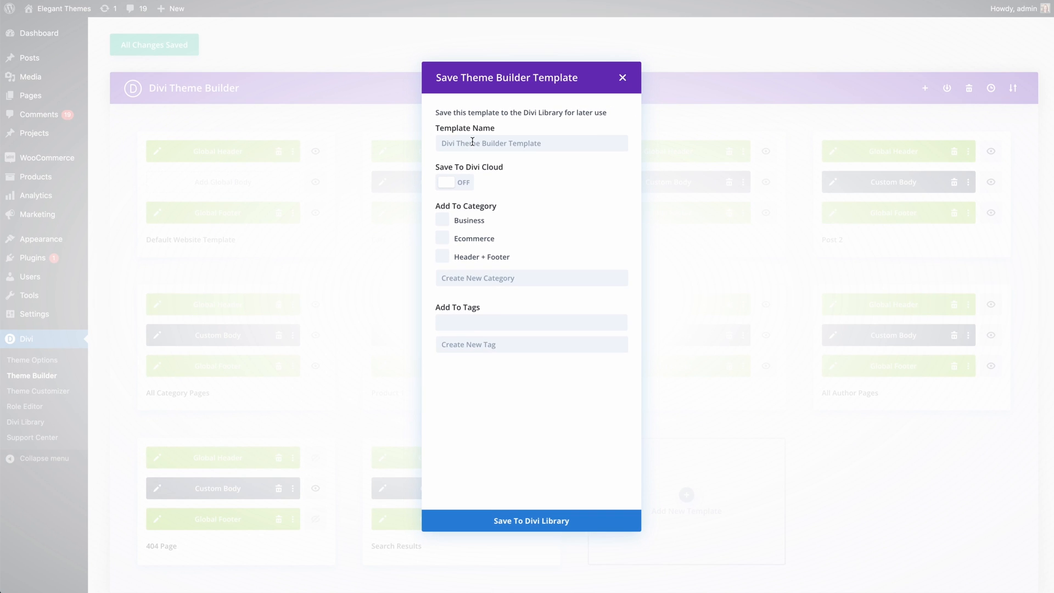
Step: Save the template as 'Cart Template' to Divi Cloud in the Ecommerce category
text(Cart Templa)
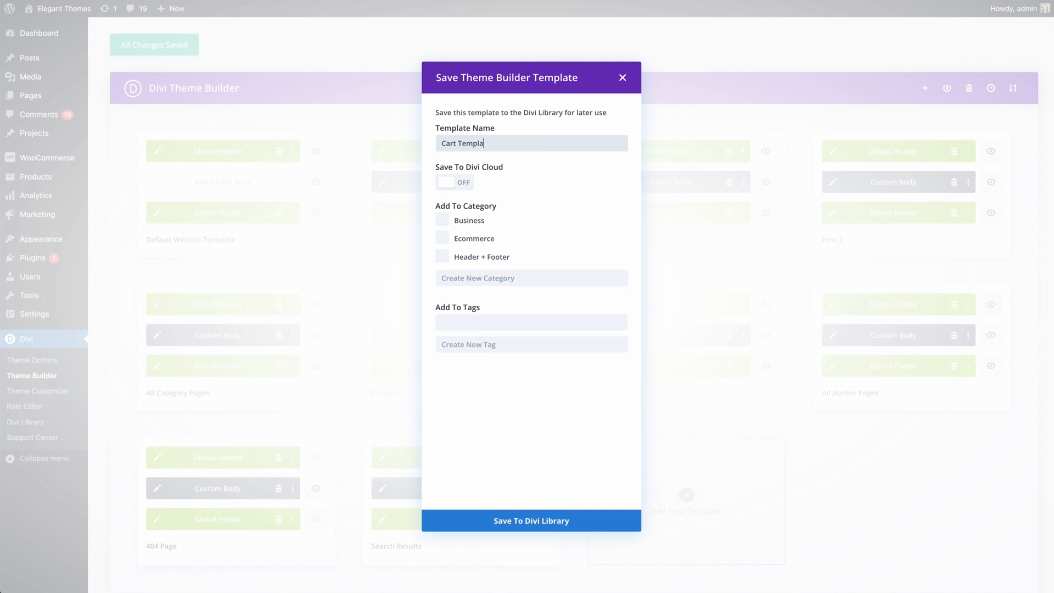
click(455, 182)
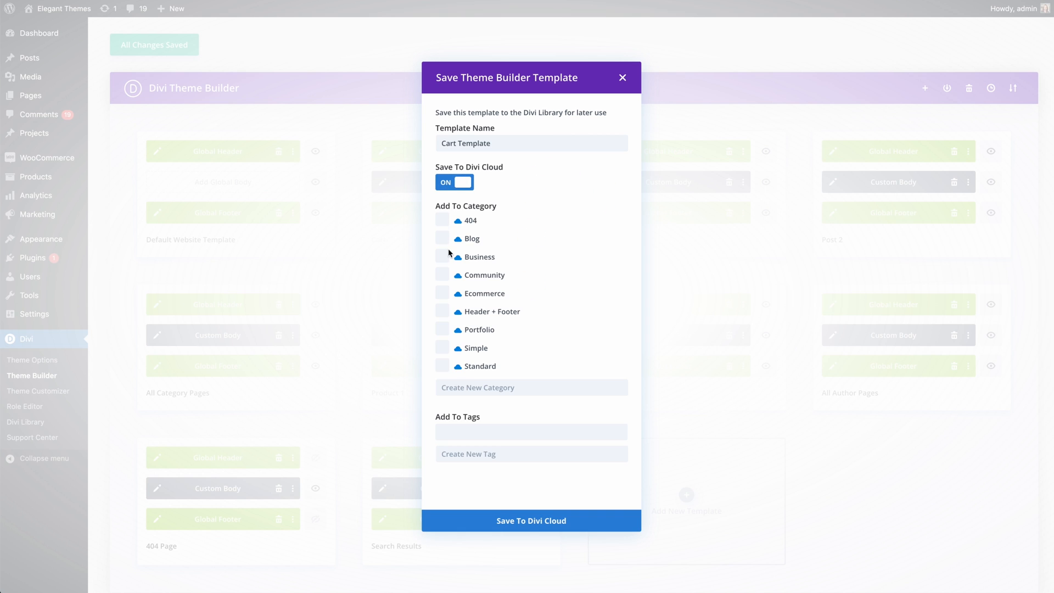
click(442, 293)
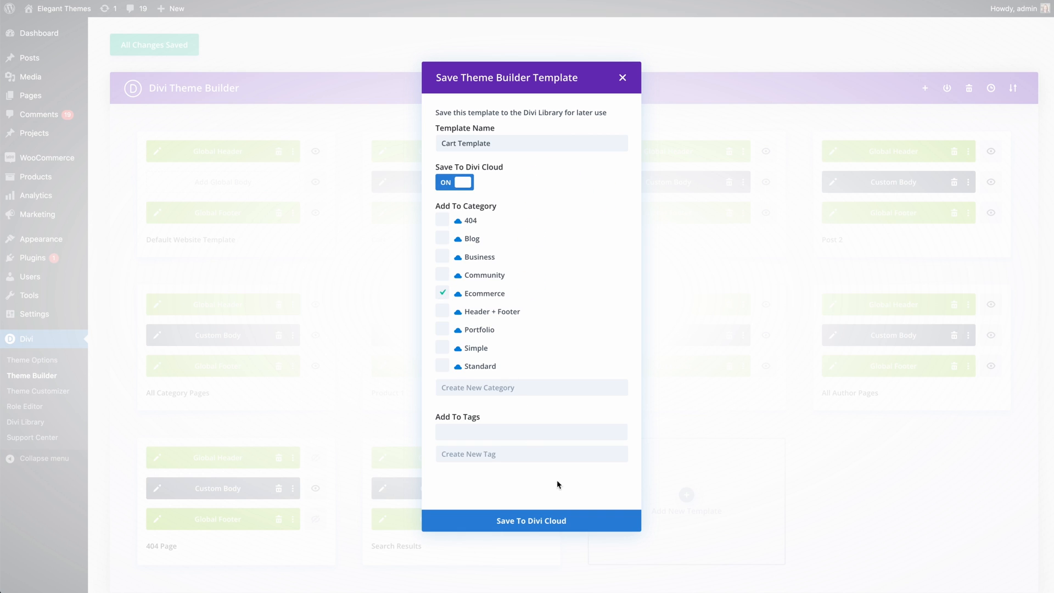
click(530, 521)
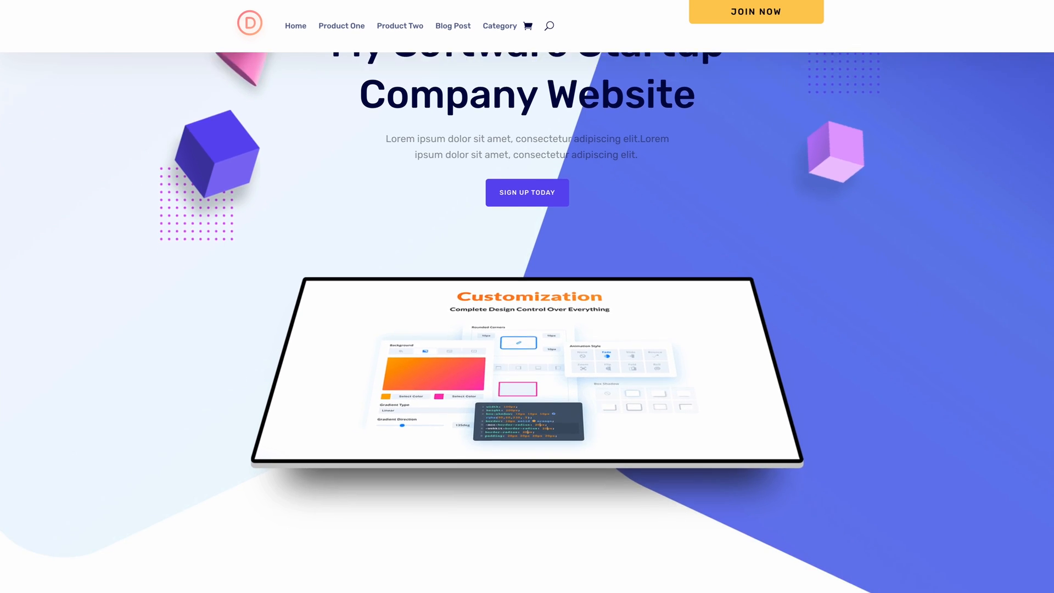
Step: Scroll to Product Template Two on the live site and cycle gallery images to the teal spheres
scroll(down, 3)
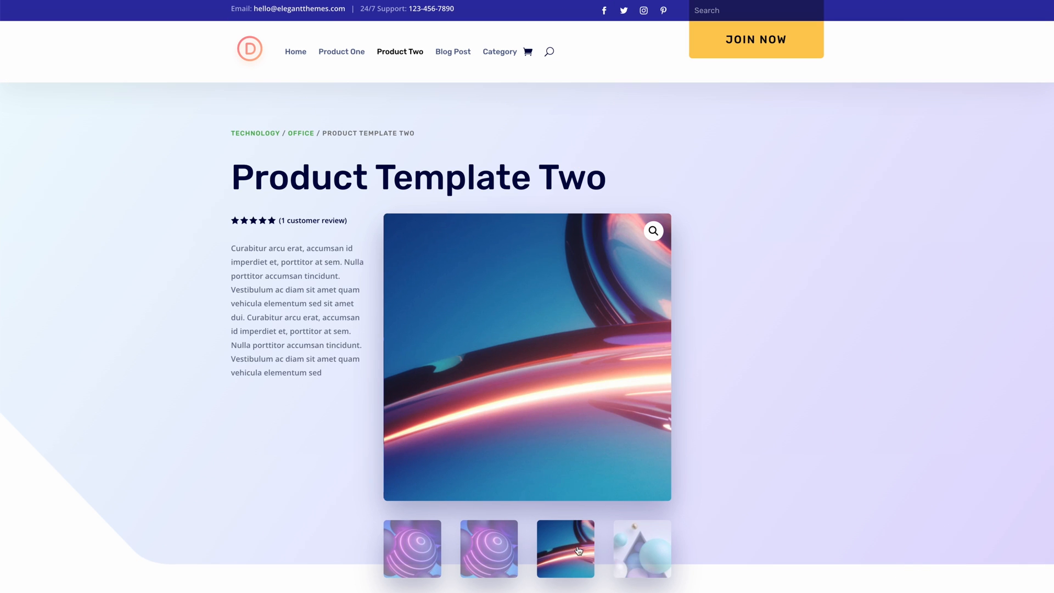
click(641, 548)
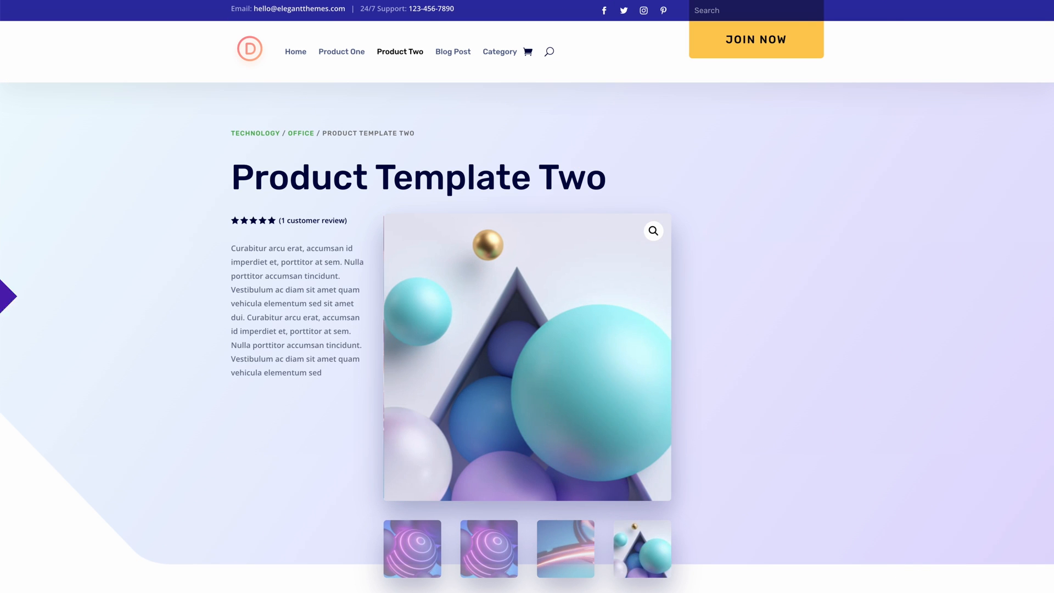
click(452, 52)
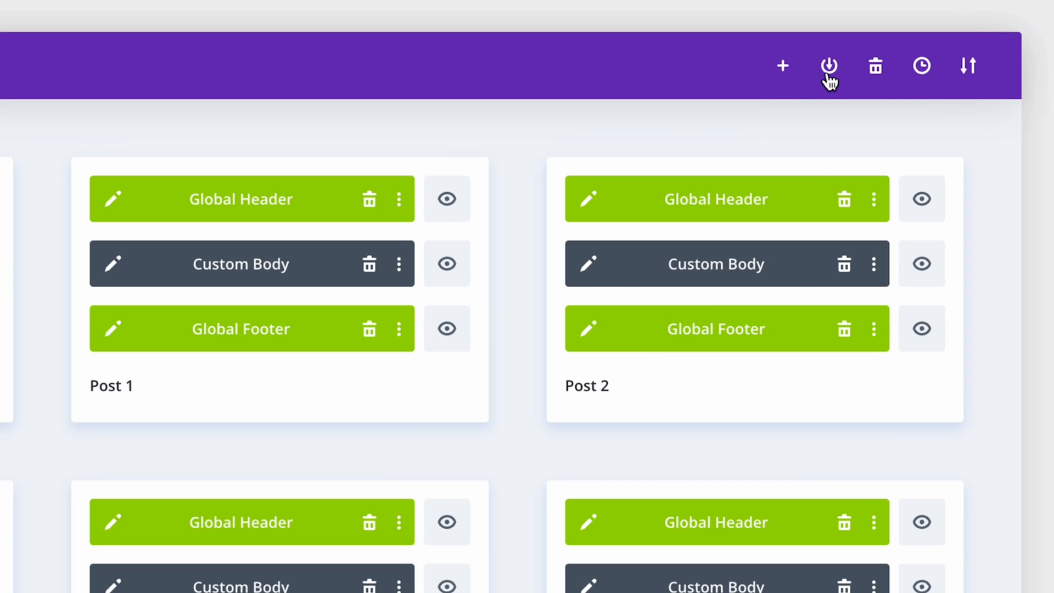
Step: Save all templates as the 'Ecommerce Software Website' set to Divi Cloud under Ecommerce
click(829, 66)
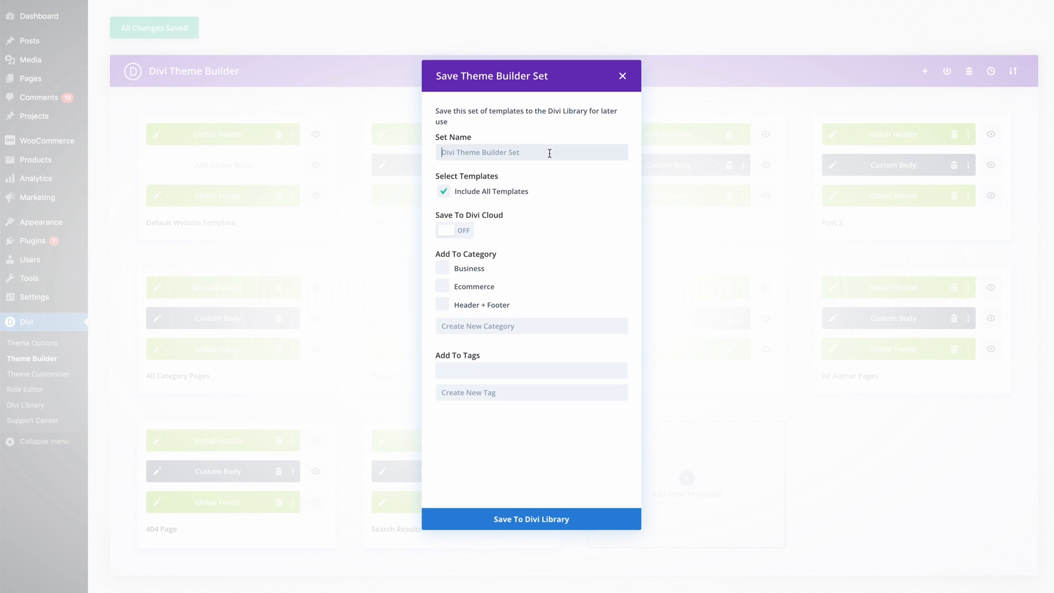
text(Ecommerce Software Websi)
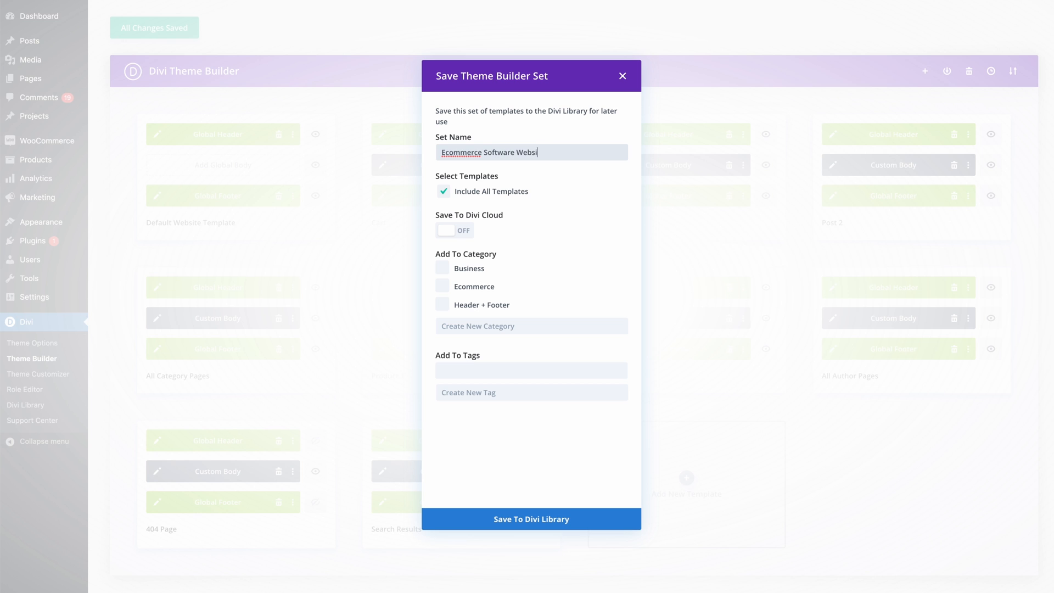
click(455, 231)
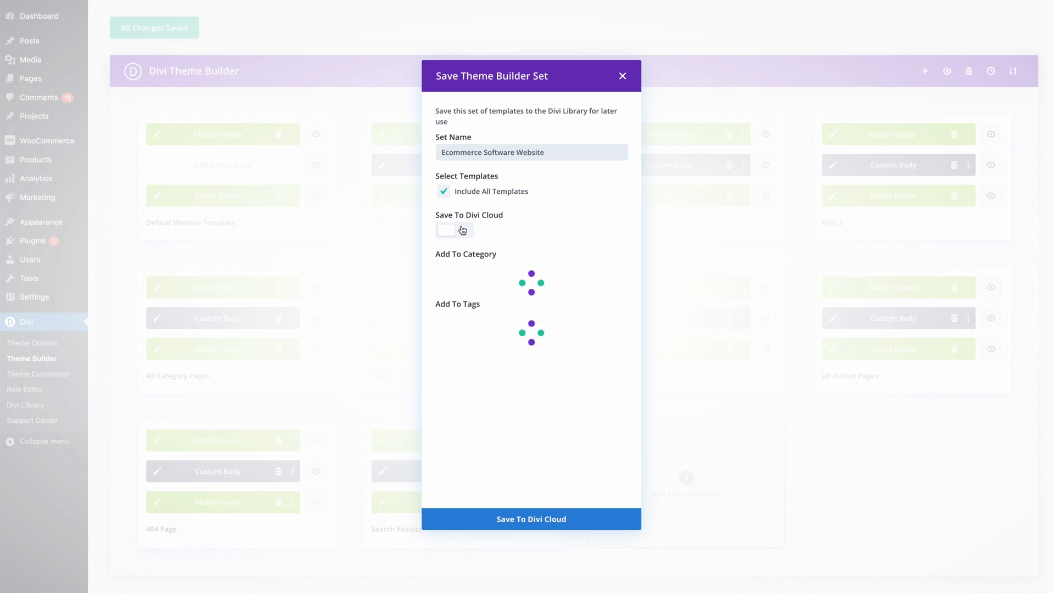
click(454, 230)
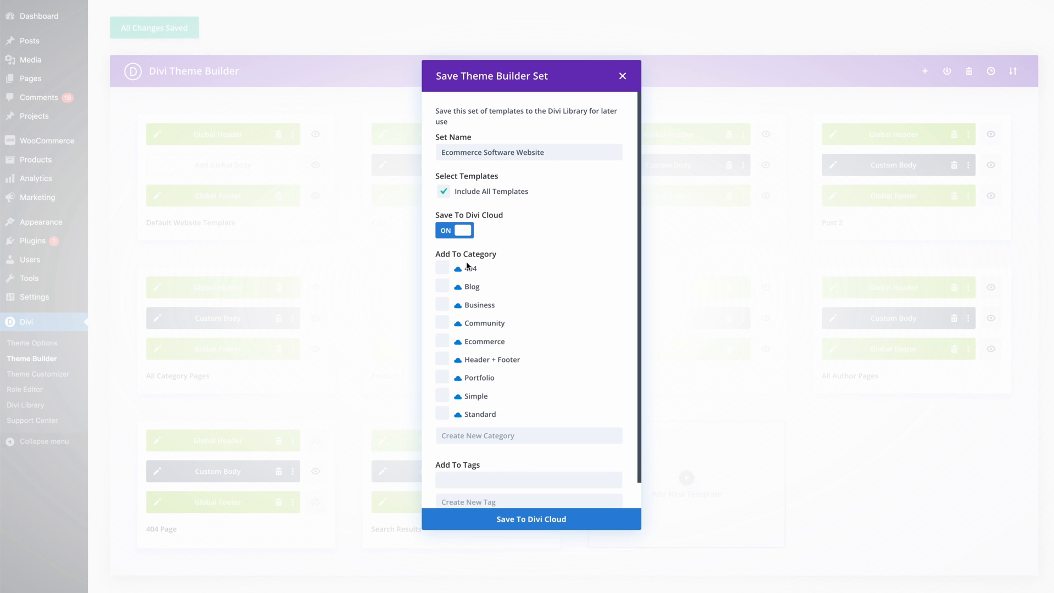
click(442, 341)
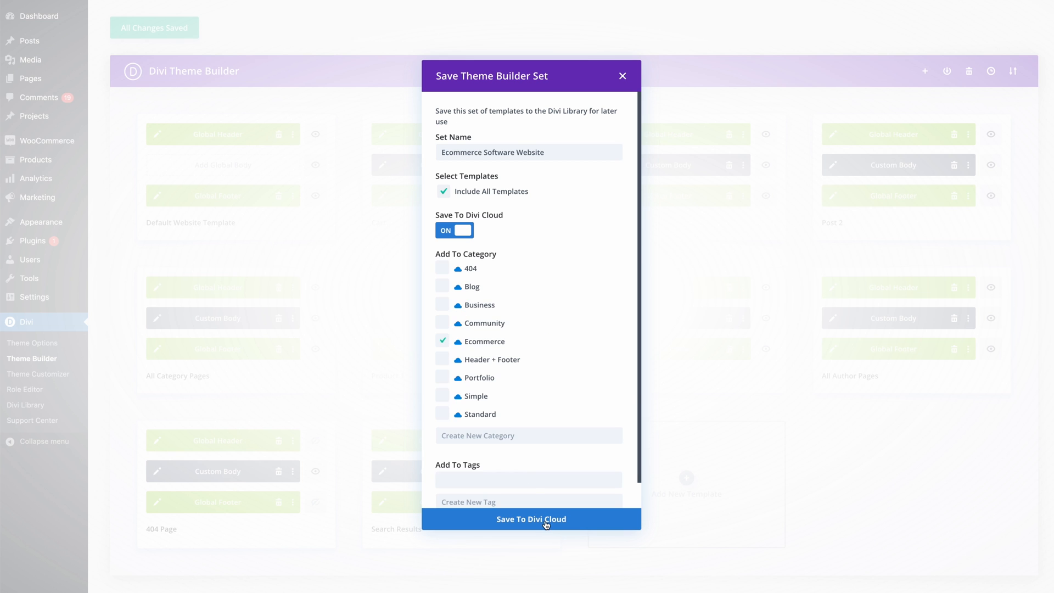
click(531, 519)
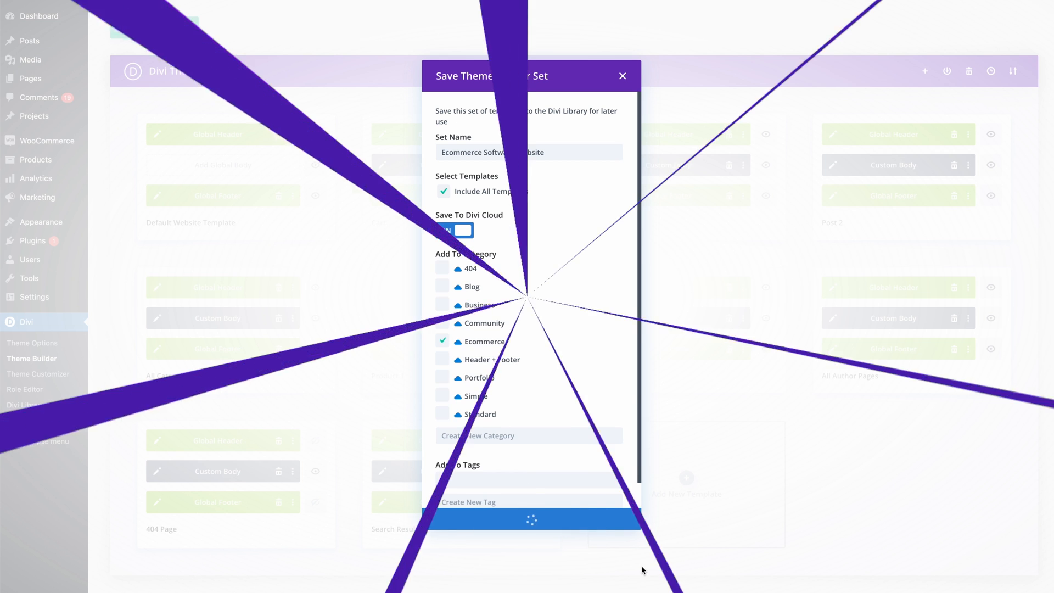
click(531, 518)
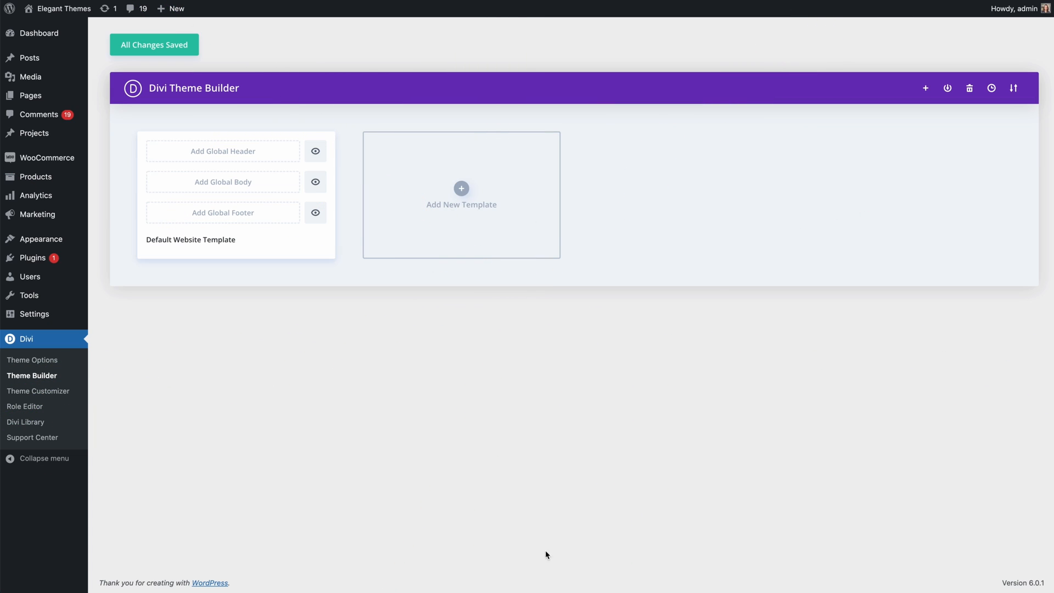
mouse_move(925, 87)
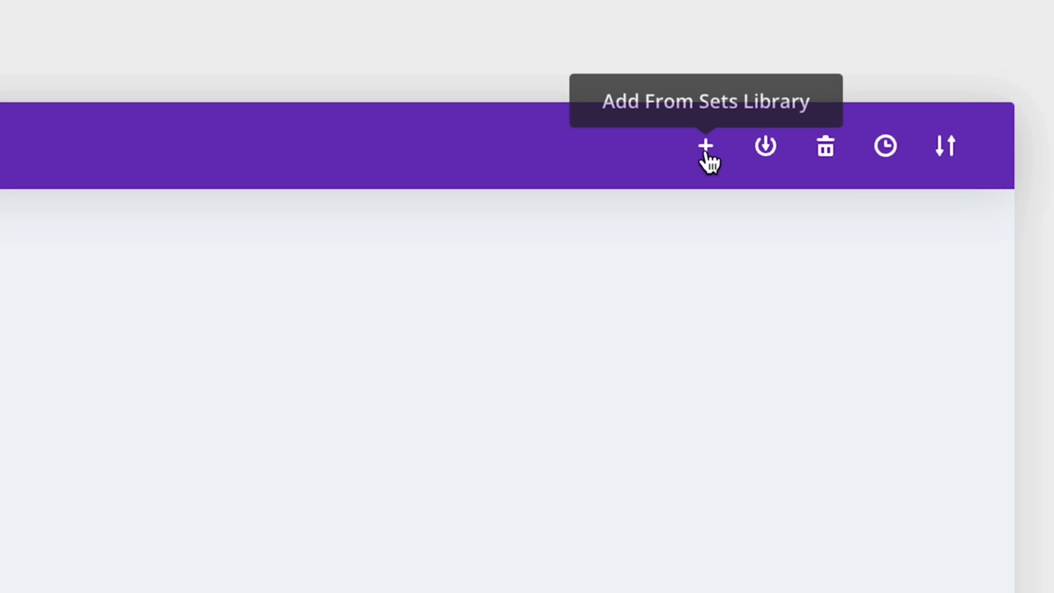
Step: Scroll the sets library and preview the Non Profit Website set's templates, then return to the list
click(707, 146)
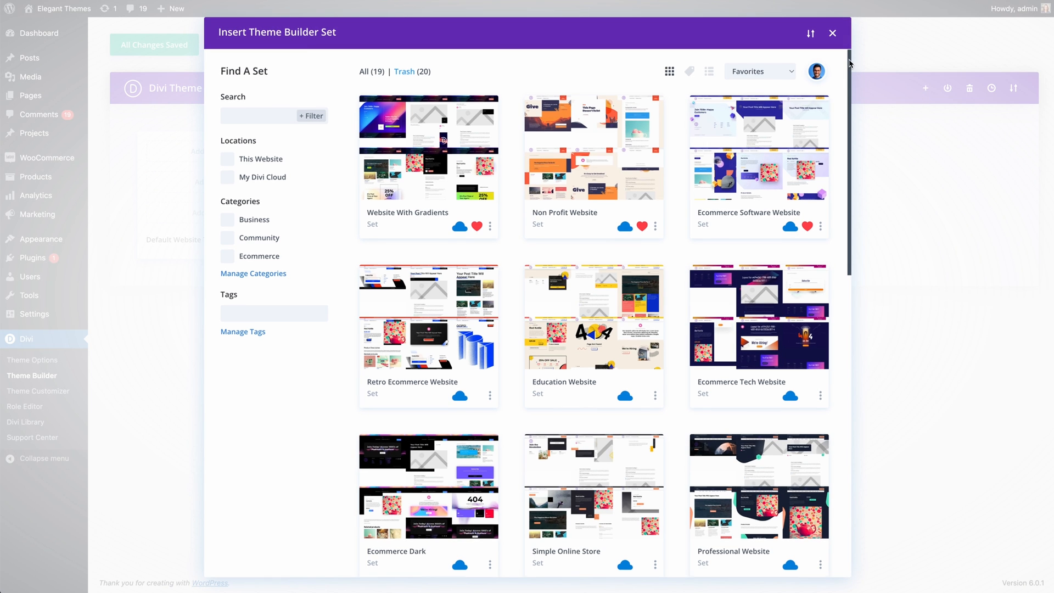
scroll(down, 3)
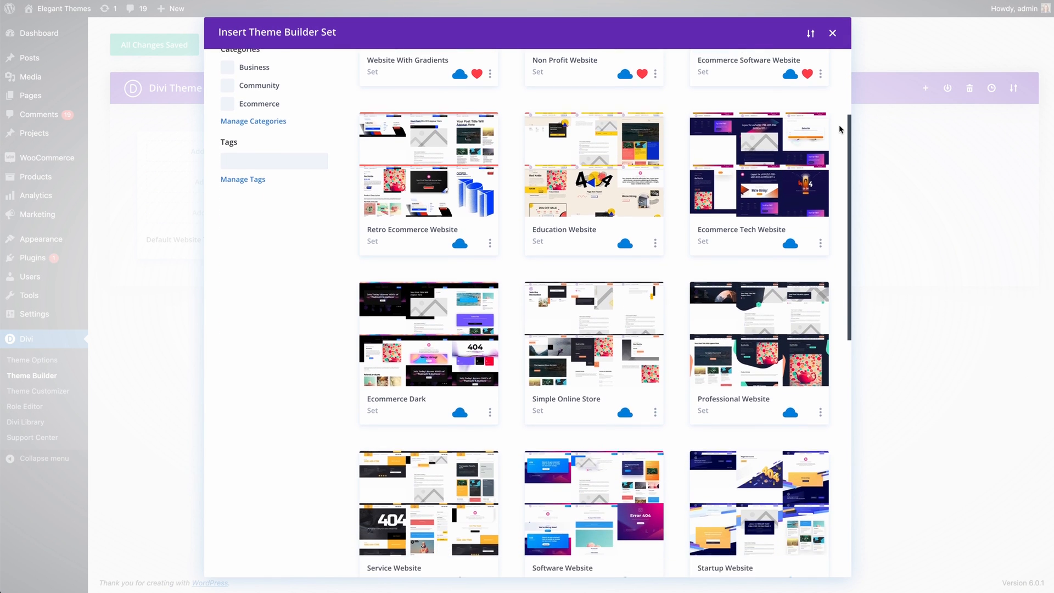
scroll(down, 3)
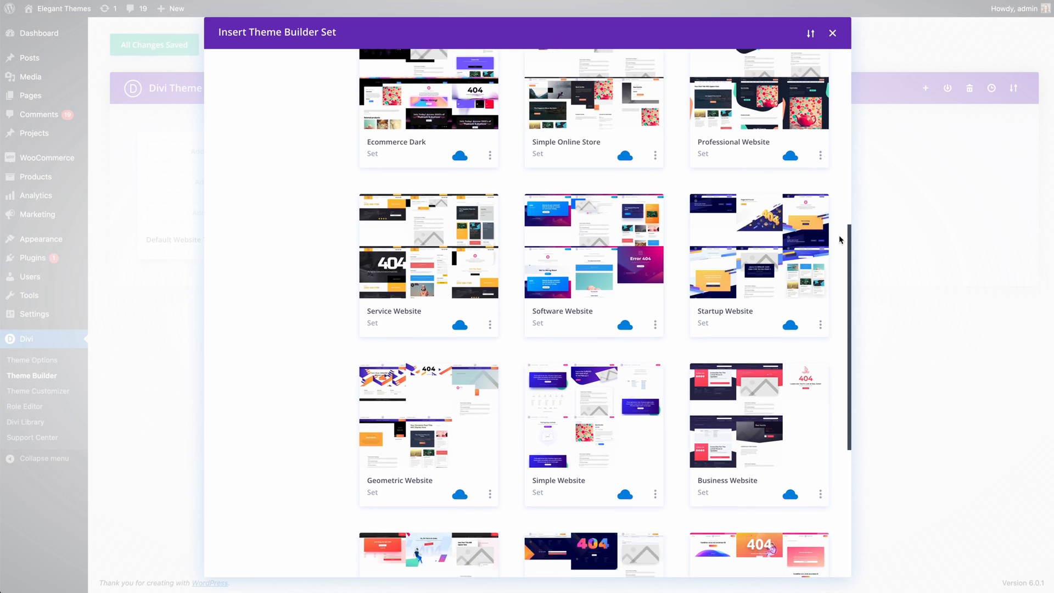
scroll(down, 3)
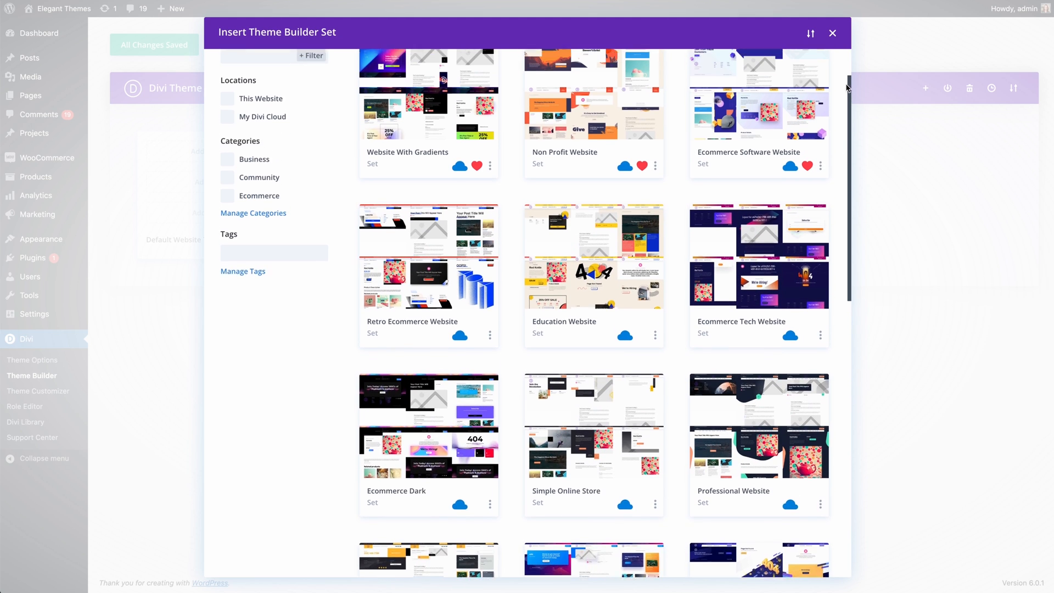
click(592, 104)
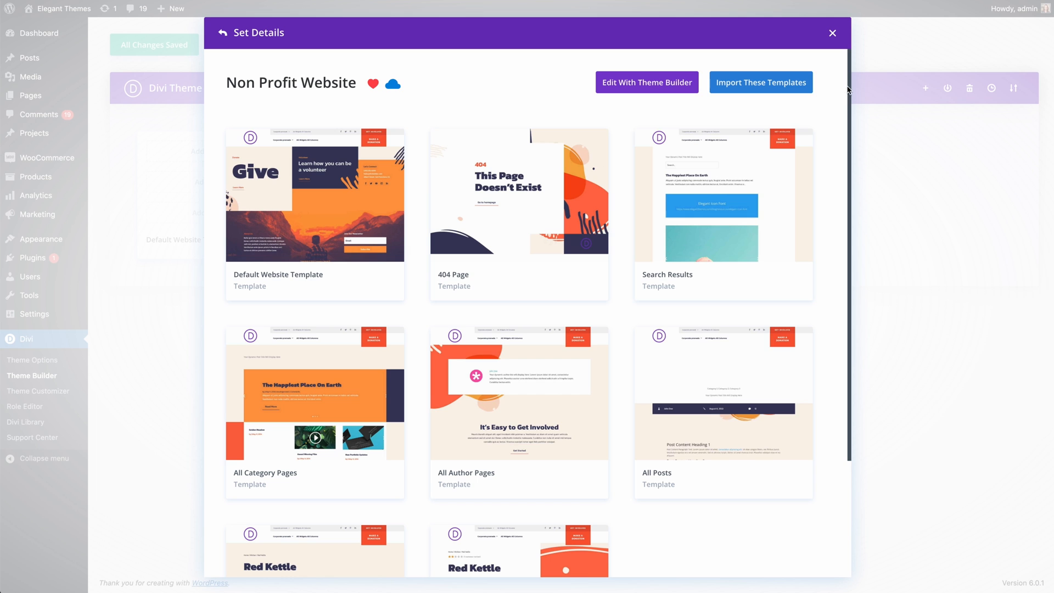
scroll(down, 3)
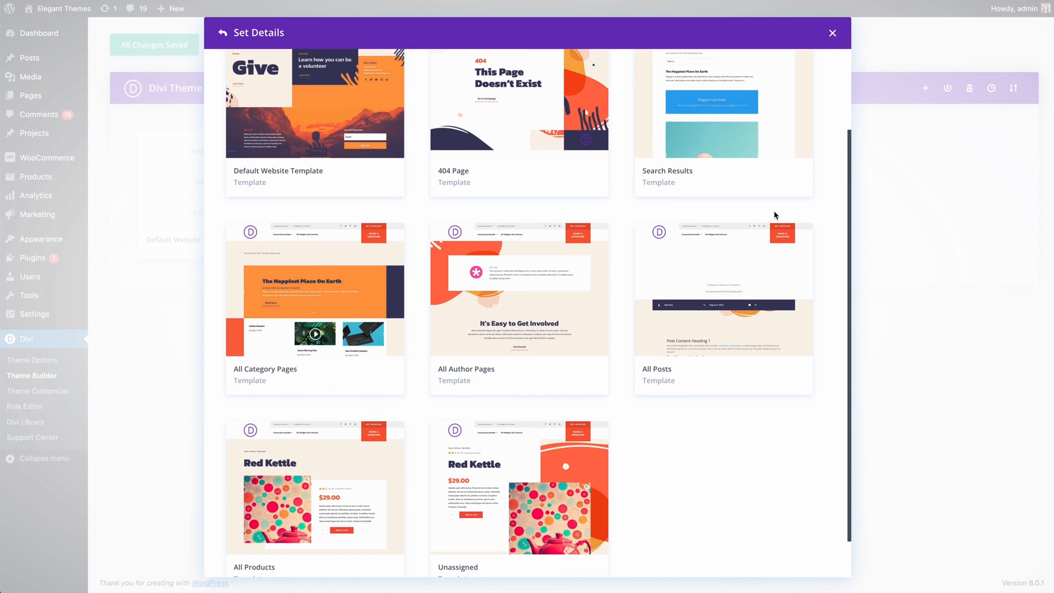
click(314, 290)
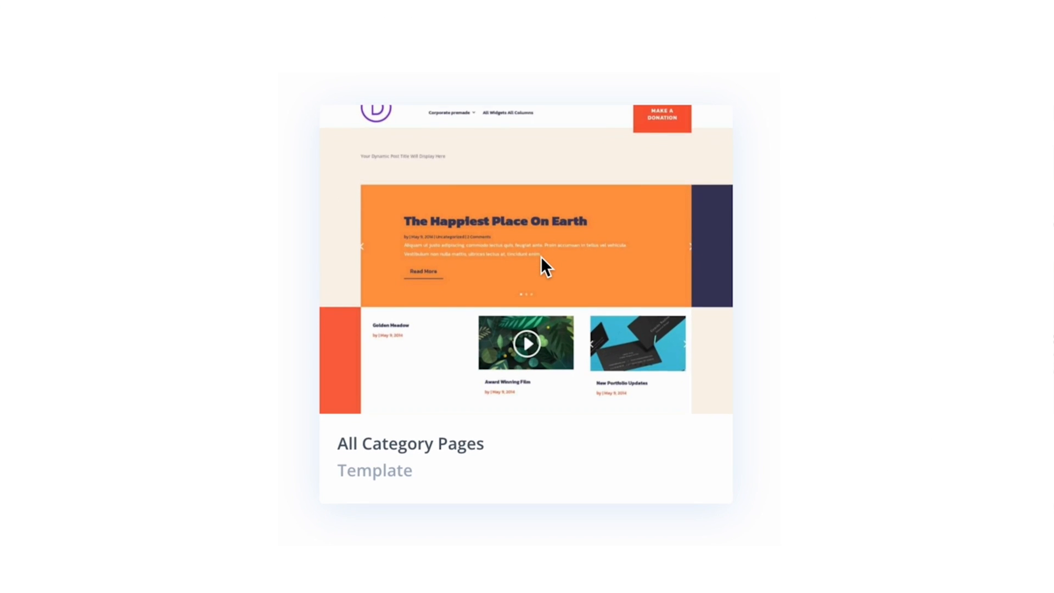
scroll(down, 3)
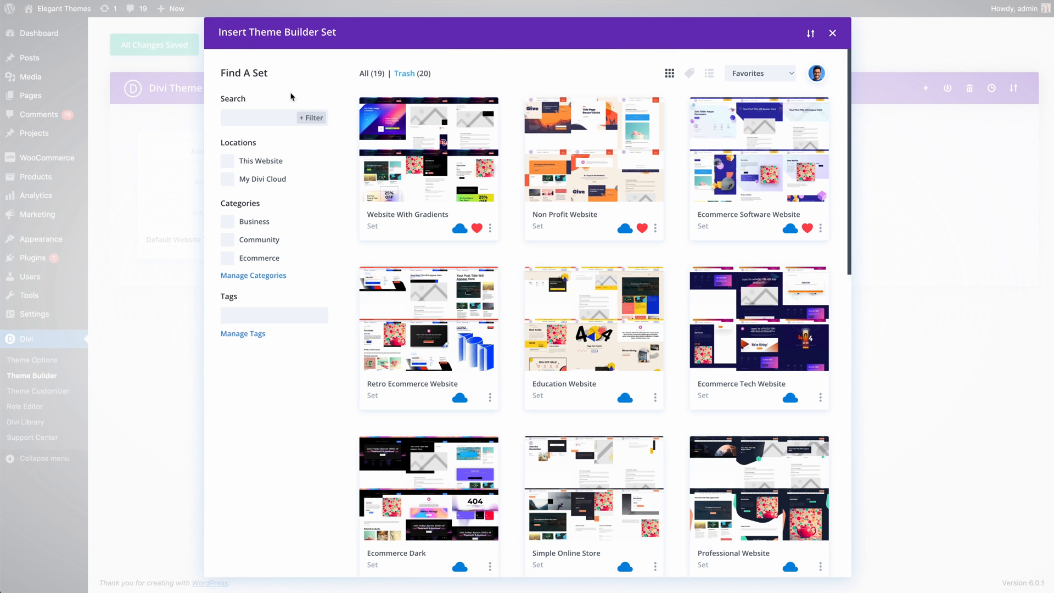
mouse_move(788, 173)
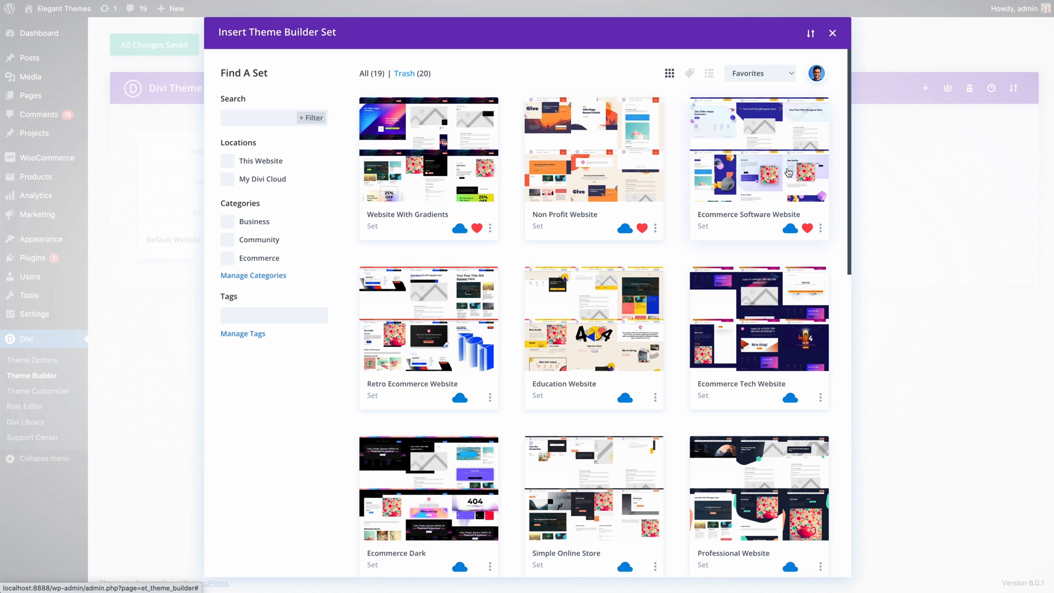
Step: Import the Ecommerce Software Website set's templates, overriding the existing default website template
click(757, 169)
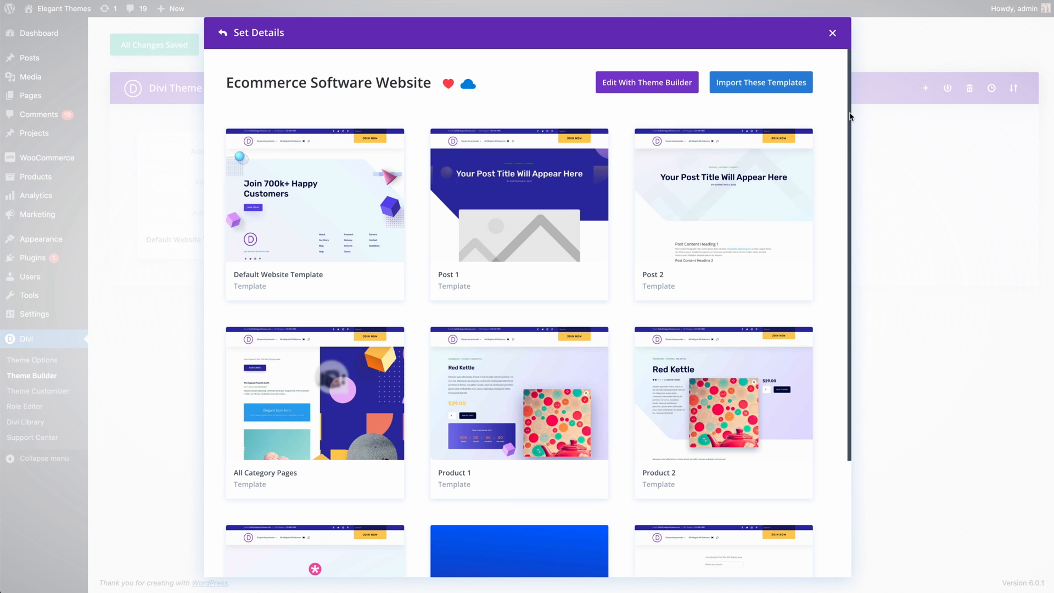
scroll(down, 3)
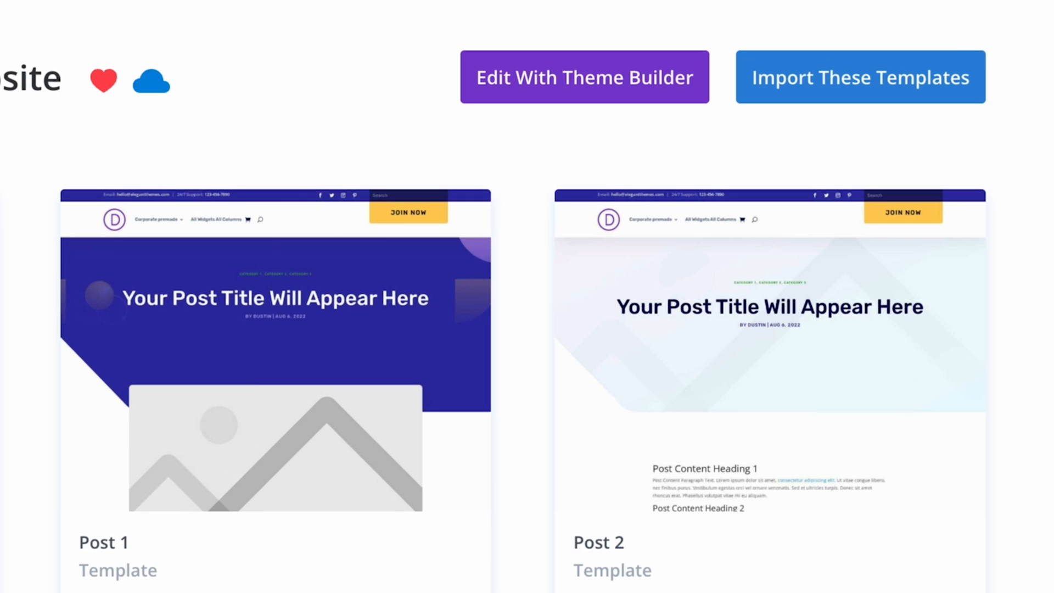
mouse_move(832, 94)
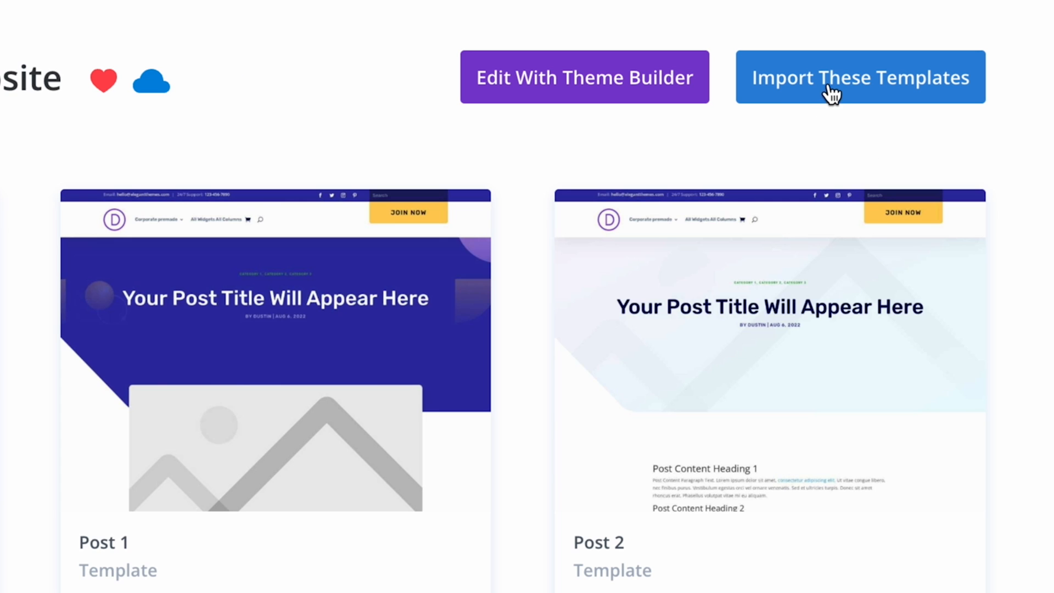
click(858, 77)
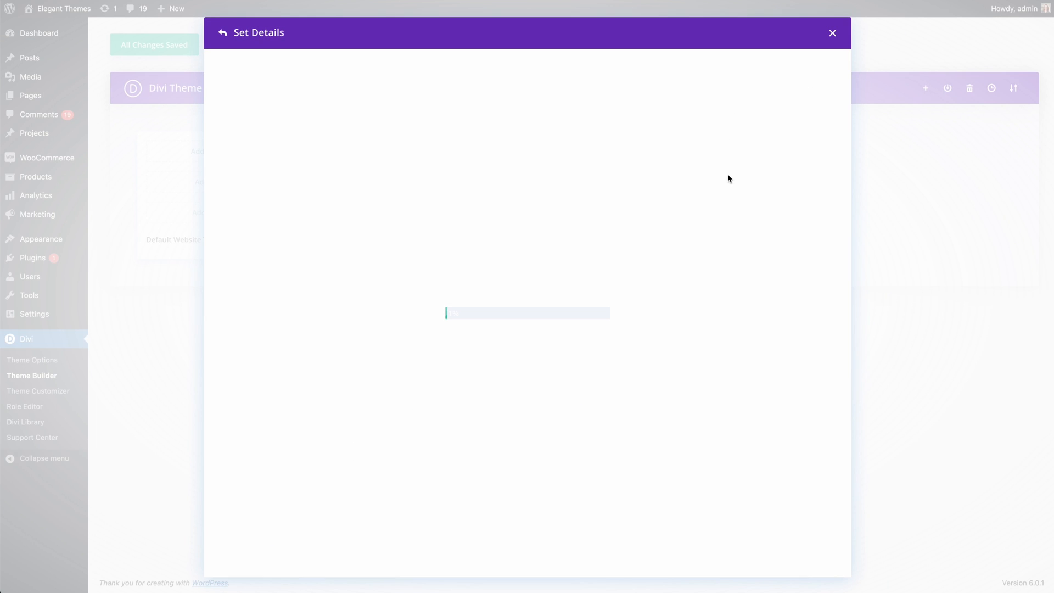
click(760, 82)
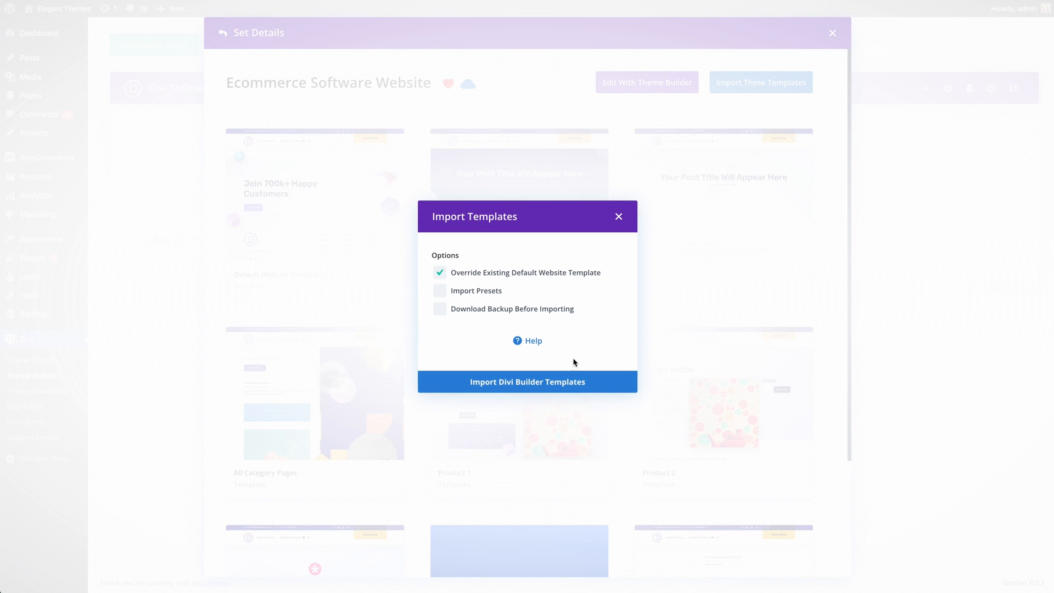
click(527, 381)
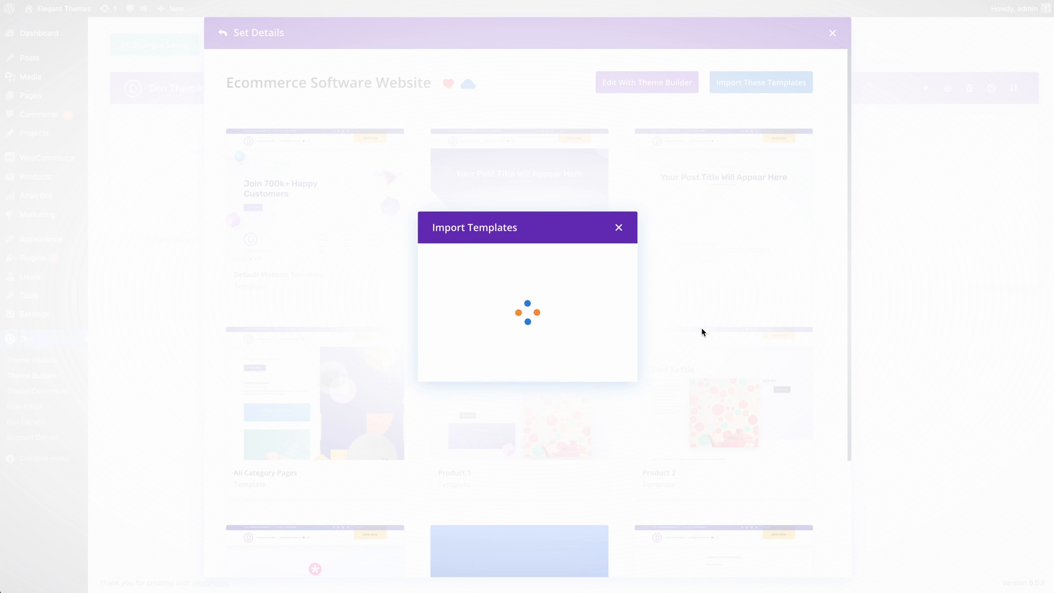